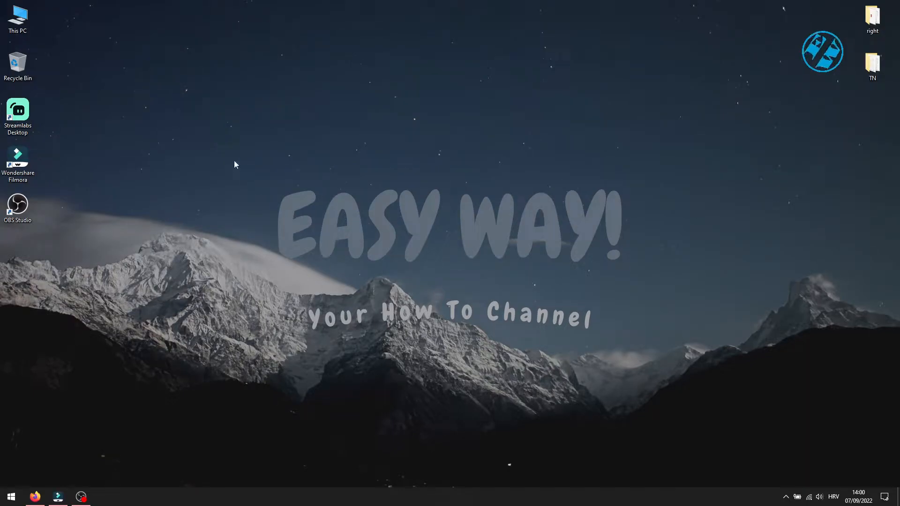
{"action": "mouse_move", "coordinate": [673, 341]}
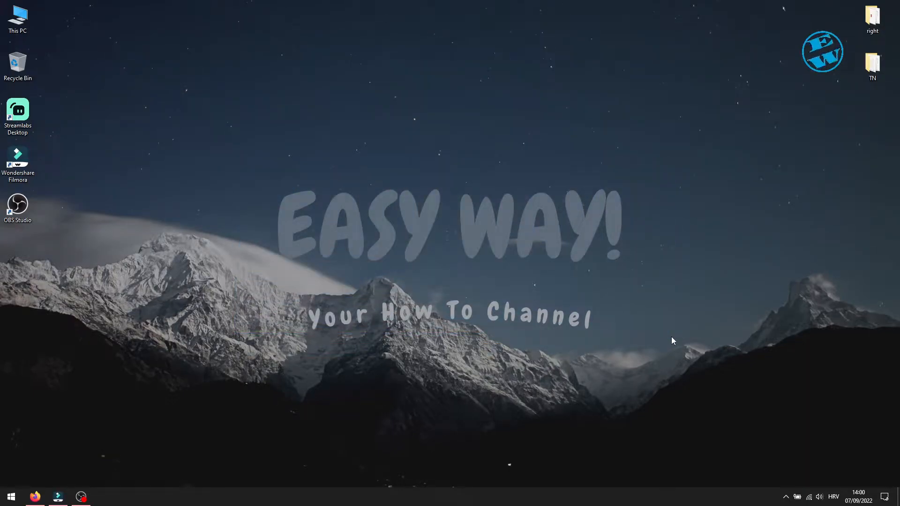
{"action": "mouse_move", "coordinate": [437, 345]}
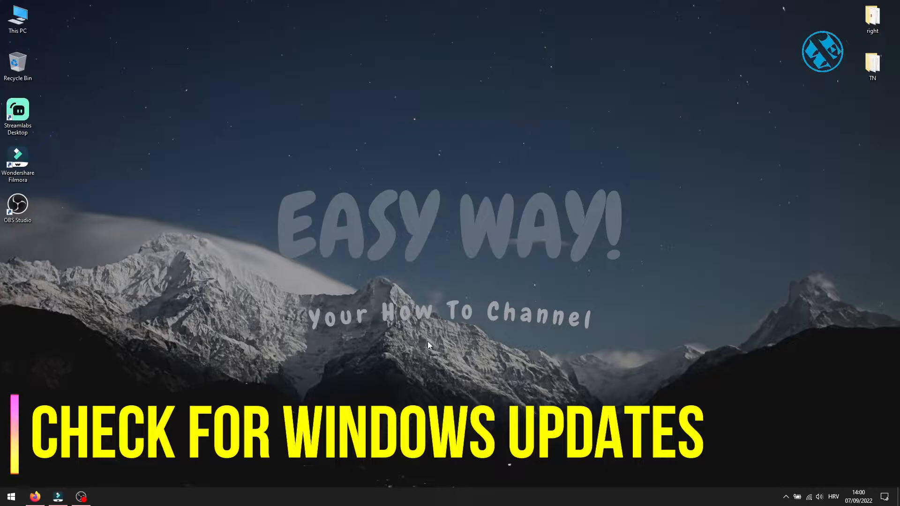
{"action": "mouse_move", "coordinate": [395, 355]}
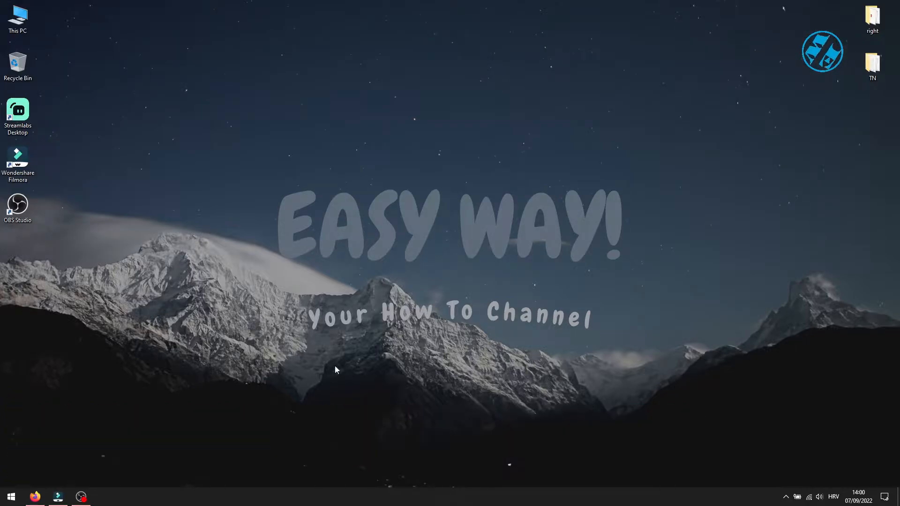
- Check for Windows updates from Start > Settings and confirm the PC is up to date
{"action": "left_click", "coordinate": [11, 496]}
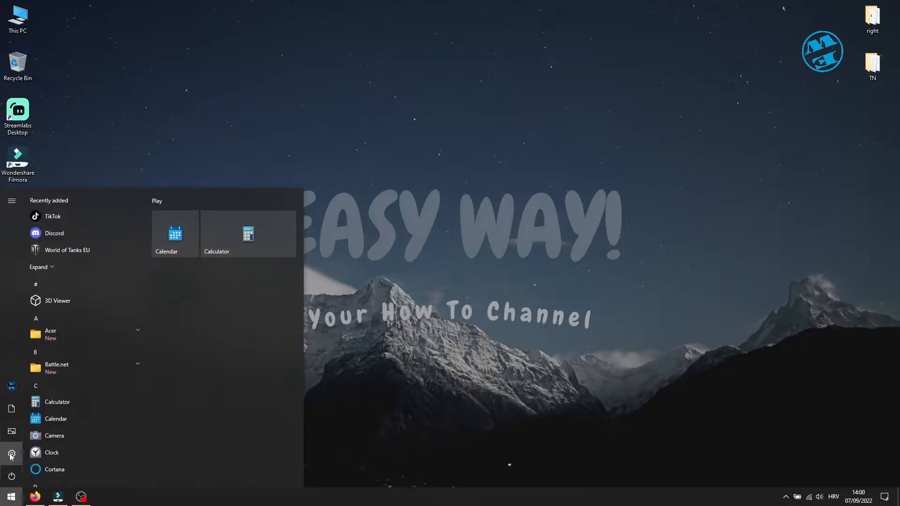
{"action": "left_click", "coordinate": [11, 455]}
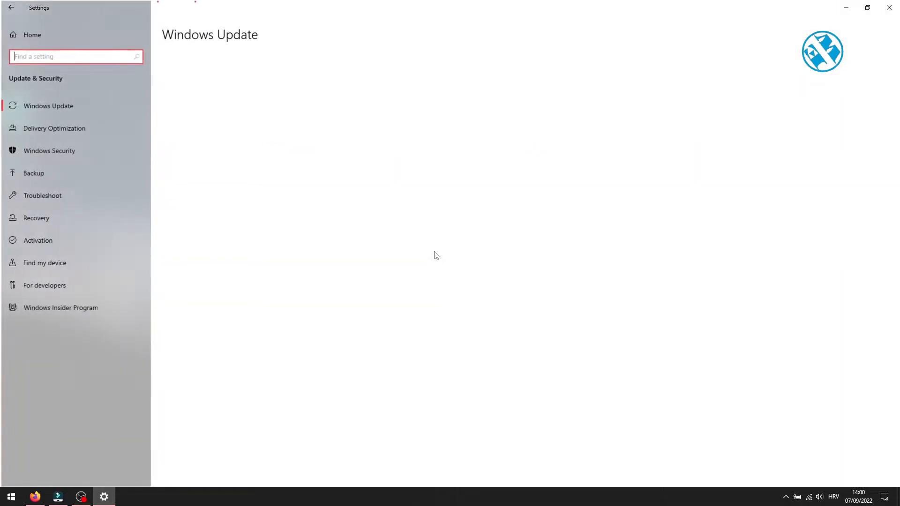
{"action": "left_click", "coordinate": [48, 106]}
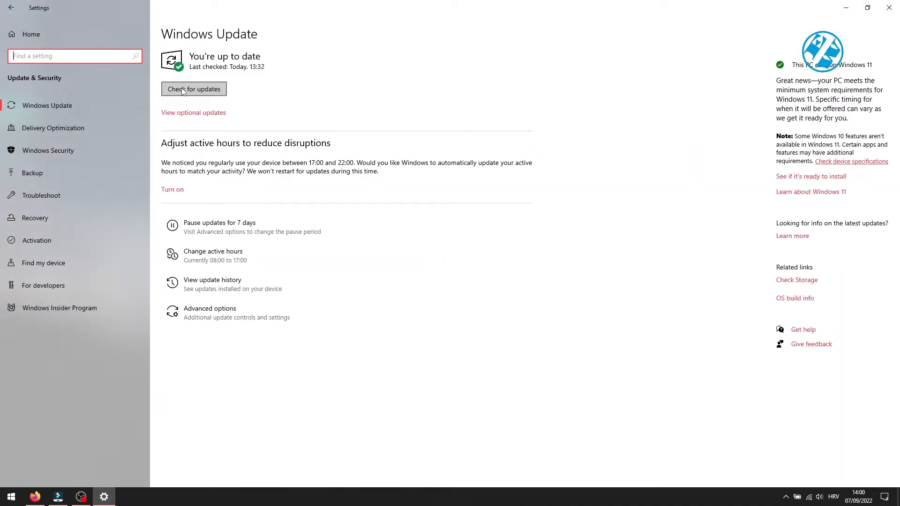
{"action": "mouse_move", "coordinate": [419, 127]}
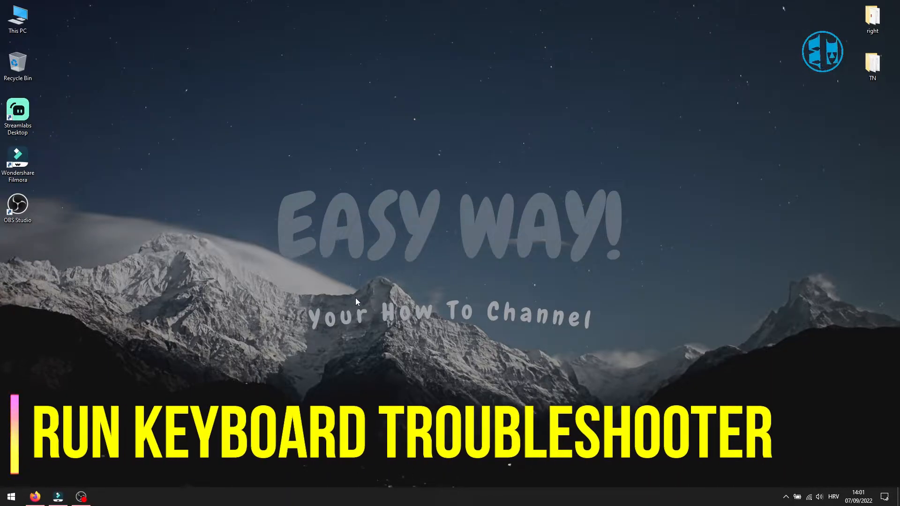
{"action": "mouse_move", "coordinate": [324, 297]}
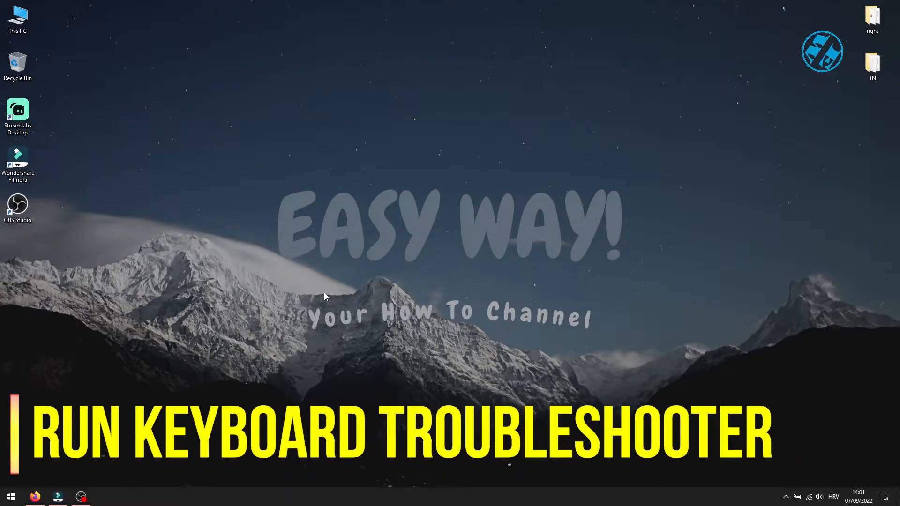
- Reach the Additional troubleshooters list under Update & Security > Troubleshoot
{"action": "left_click", "coordinate": [104, 497]}
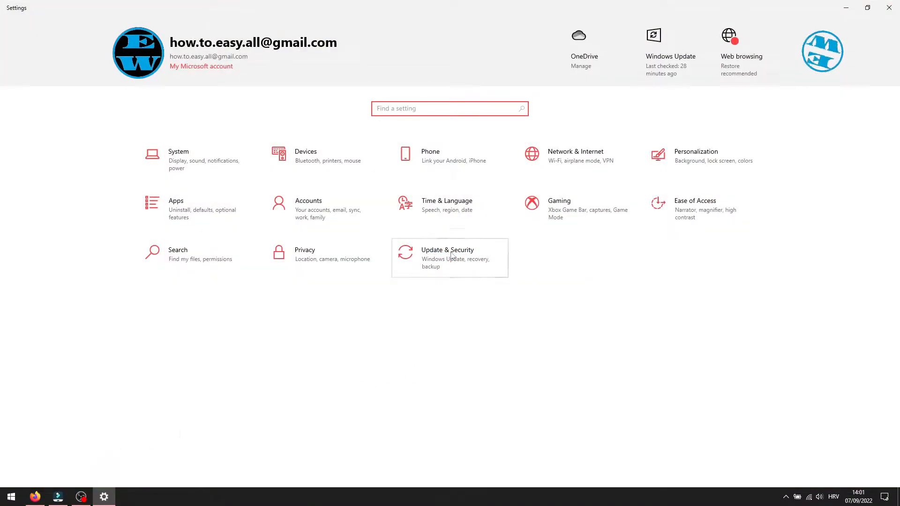
{"action": "left_click", "coordinate": [448, 257]}
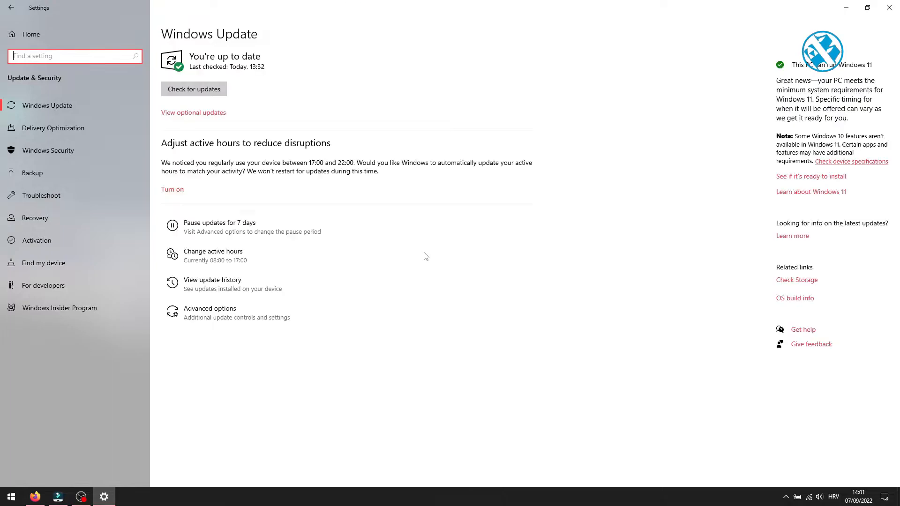
{"action": "mouse_move", "coordinate": [53, 195]}
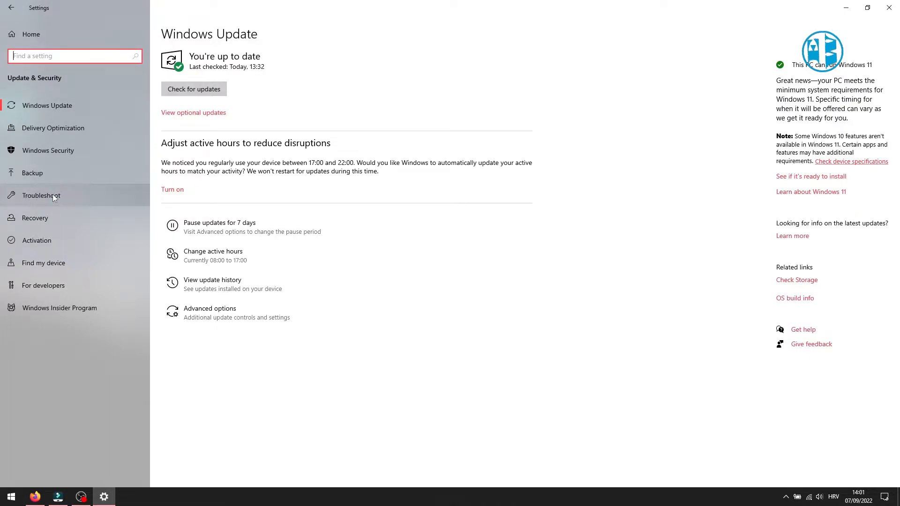
{"action": "left_click", "coordinate": [41, 195]}
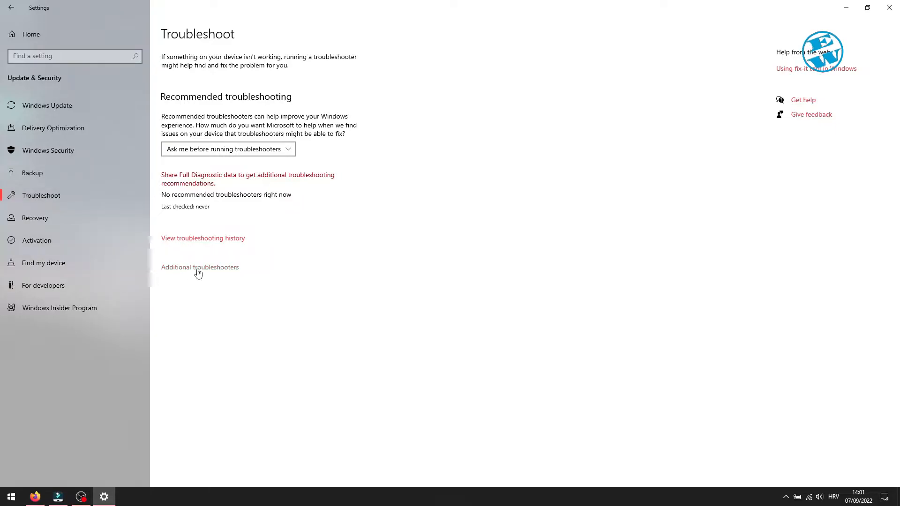
{"action": "left_click", "coordinate": [200, 266]}
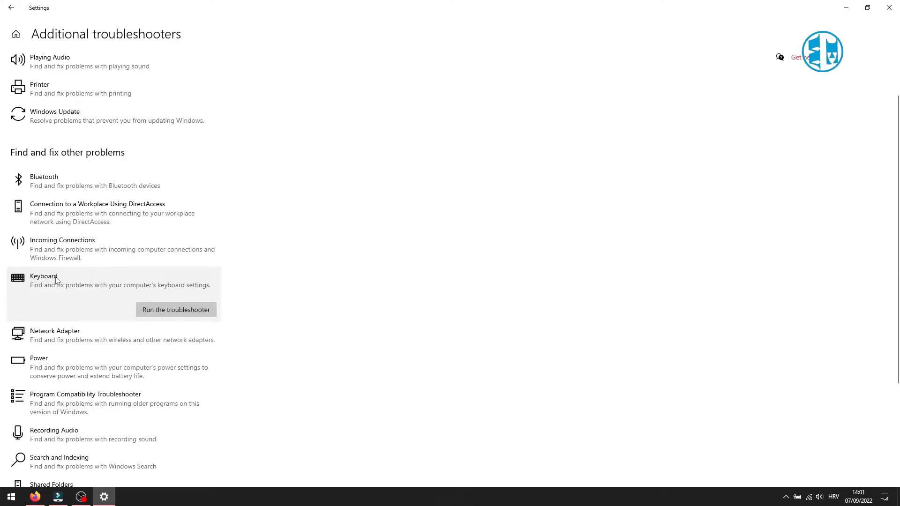
{"action": "mouse_move", "coordinate": [176, 310]}
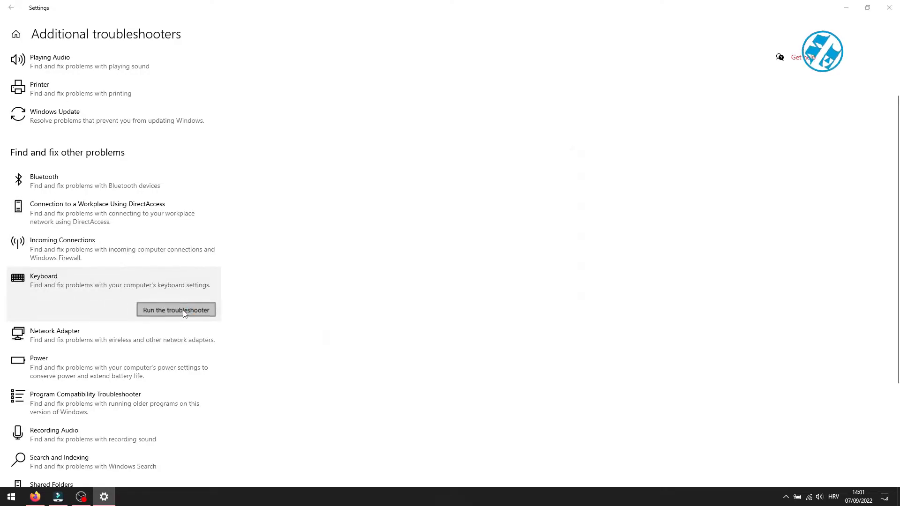
- Run the Keyboard troubleshooter and close its 'no changes necessary' report
{"action": "left_click", "coordinate": [176, 309]}
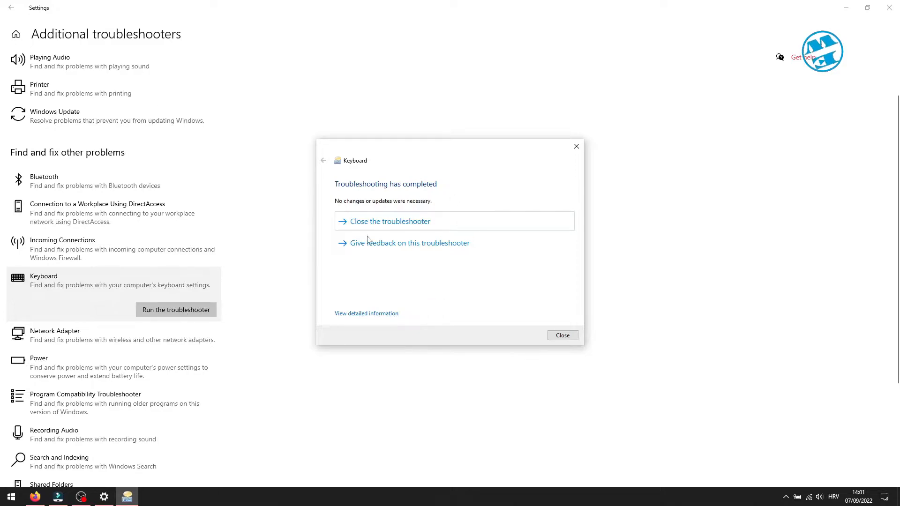
{"action": "mouse_move", "coordinate": [437, 299]}
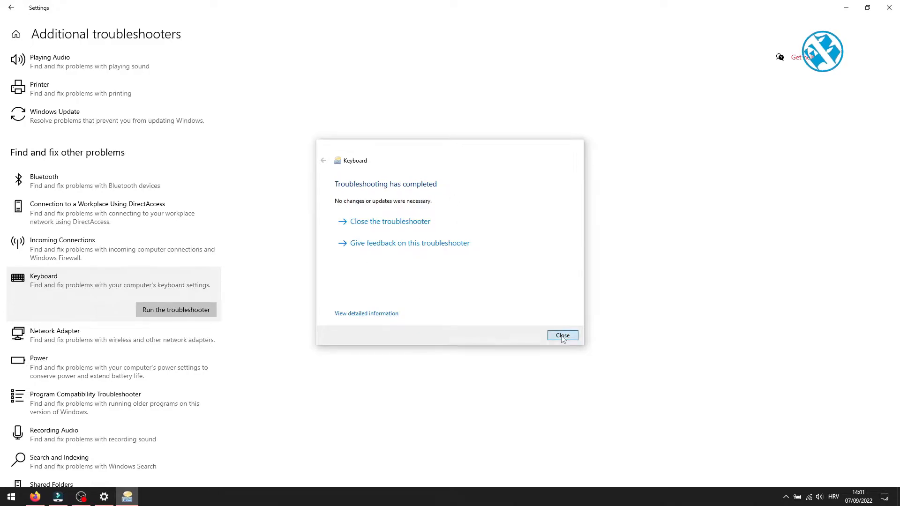
{"action": "left_click", "coordinate": [562, 335]}
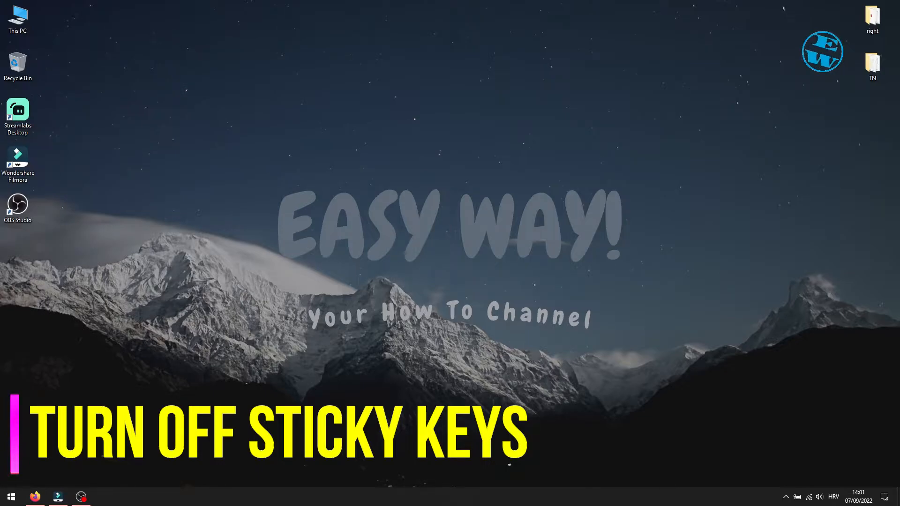
- Go to Ease of Access in Settings and select the Keyboard accessibility options
{"action": "left_click", "coordinate": [11, 496]}
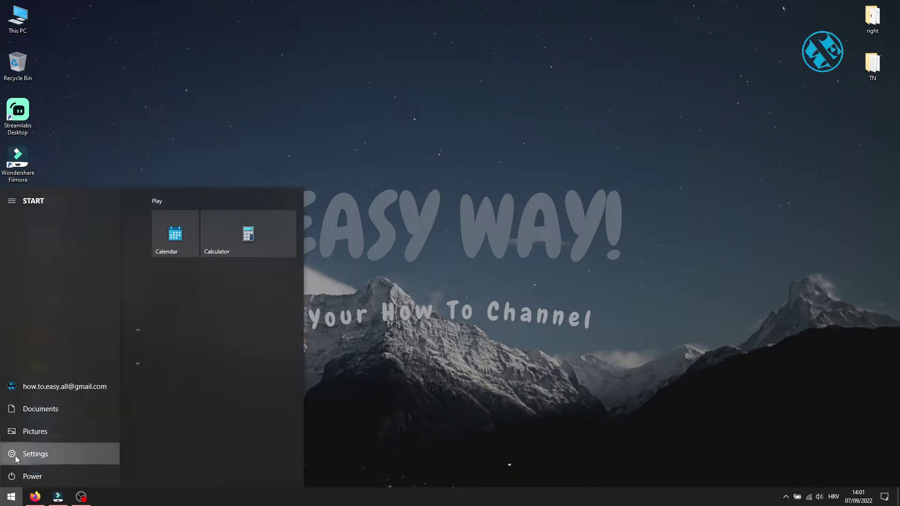
{"action": "left_click", "coordinate": [35, 454]}
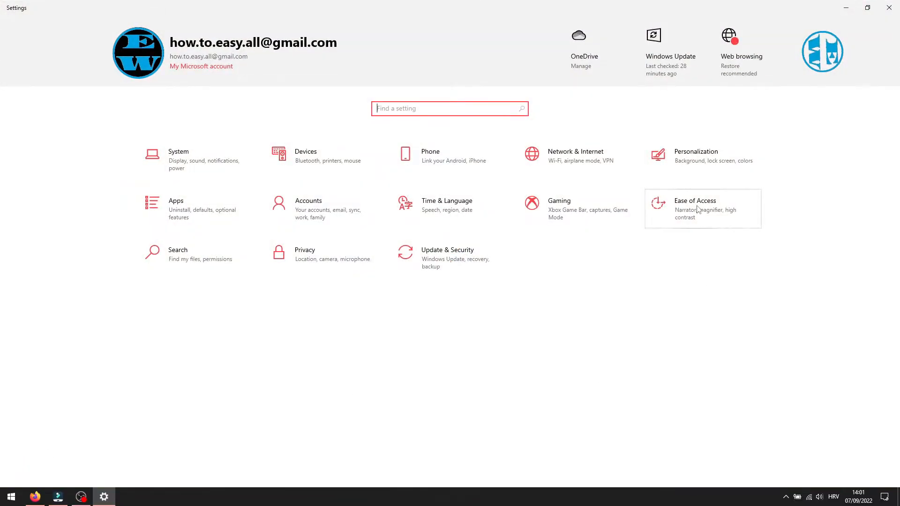
{"action": "left_click", "coordinate": [695, 201]}
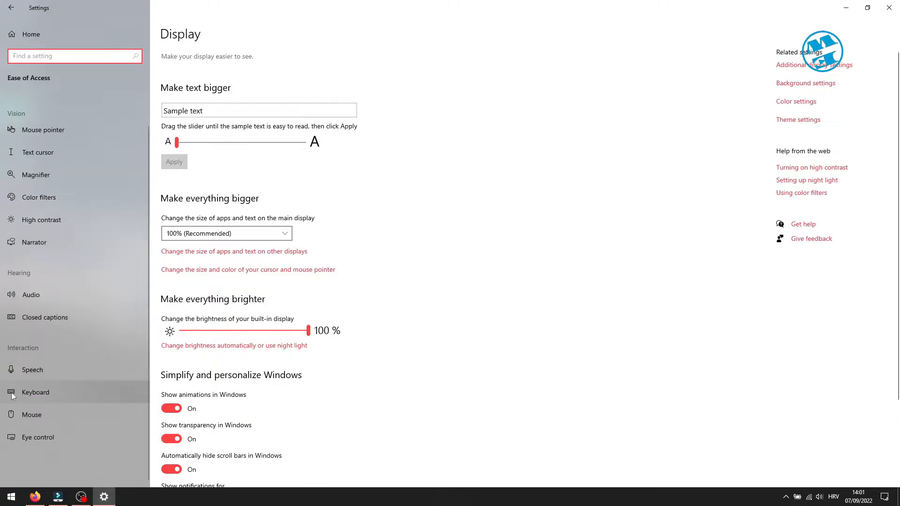
{"action": "left_click", "coordinate": [34, 392]}
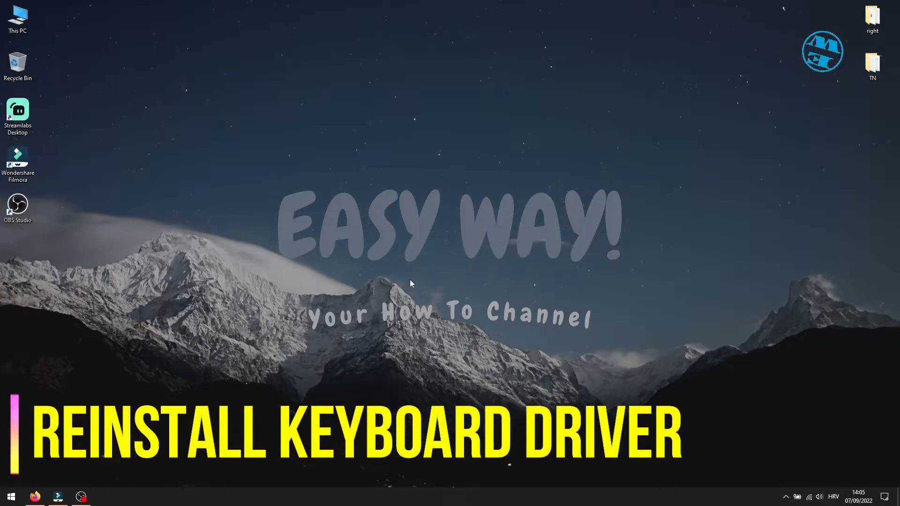
- Launch Device Manager from the Start right-click menu and expand Keyboards
{"action": "right_click", "coordinate": [11, 496]}
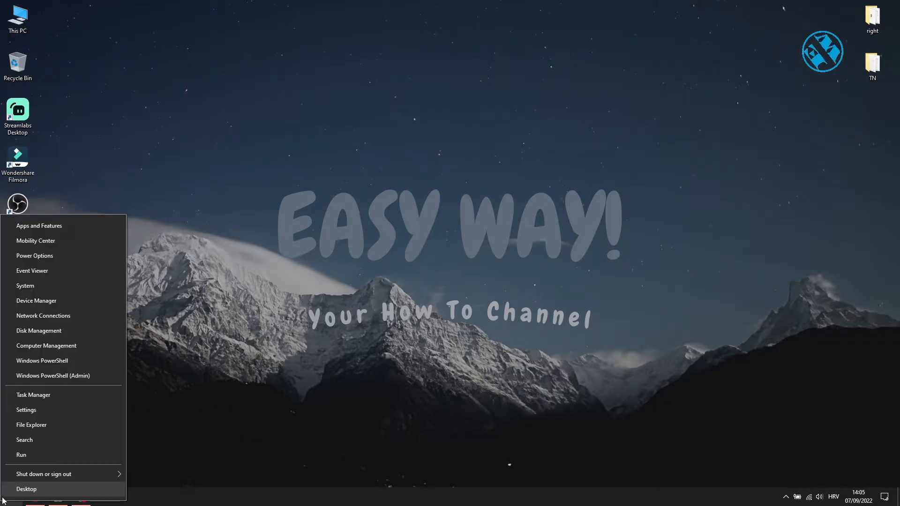
{"action": "left_click", "coordinate": [36, 300]}
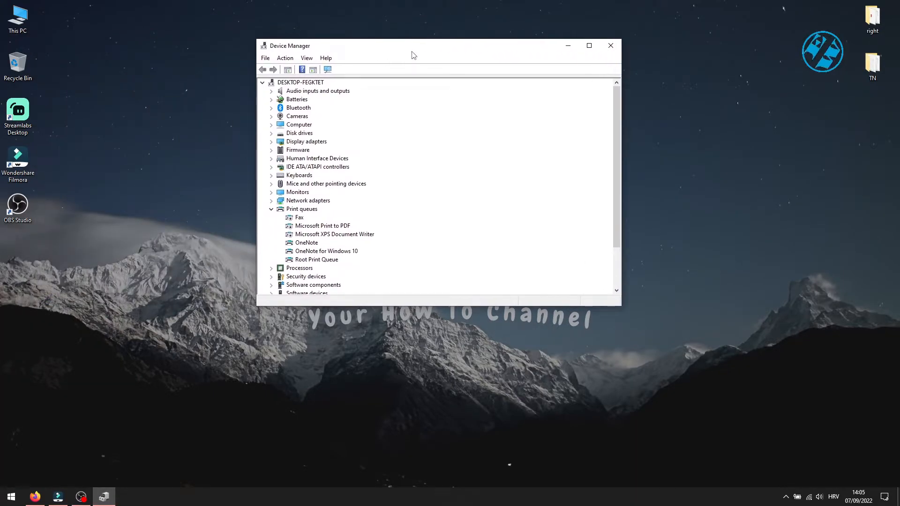
{"action": "left_click", "coordinate": [271, 175]}
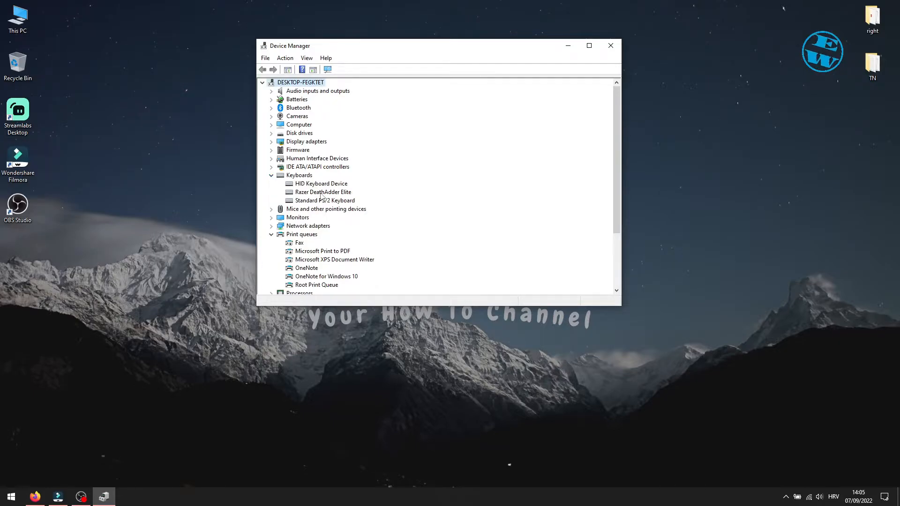
- Uninstall the HID Keyboard Device and confirm the removal prompt
{"action": "right_click", "coordinate": [322, 183]}
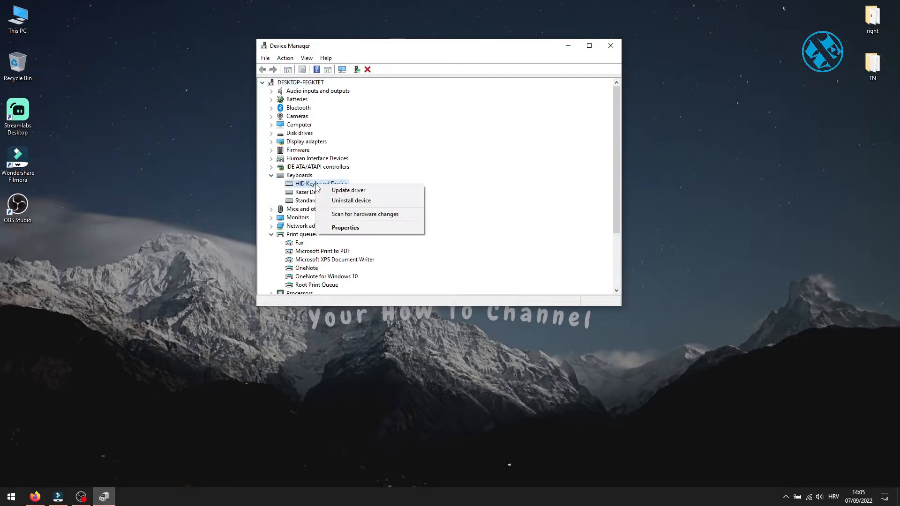
{"action": "left_click", "coordinate": [350, 200]}
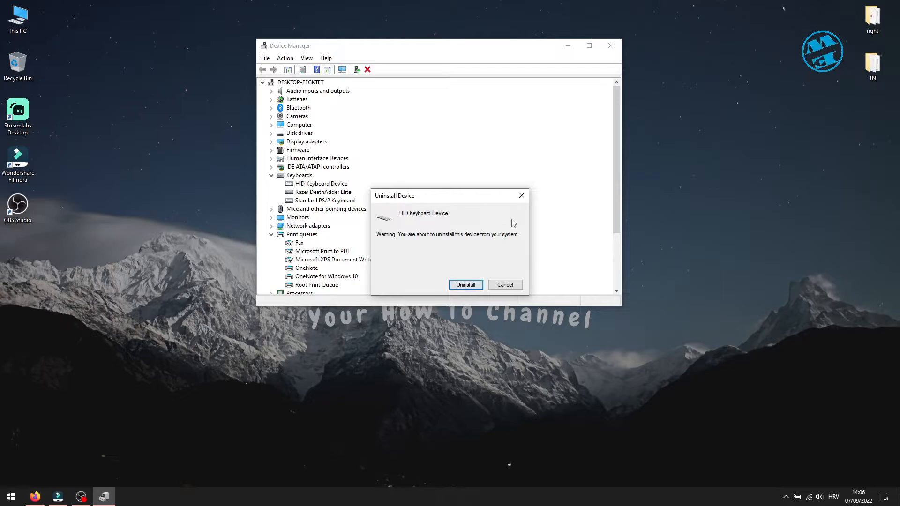
{"action": "left_click", "coordinate": [504, 284]}
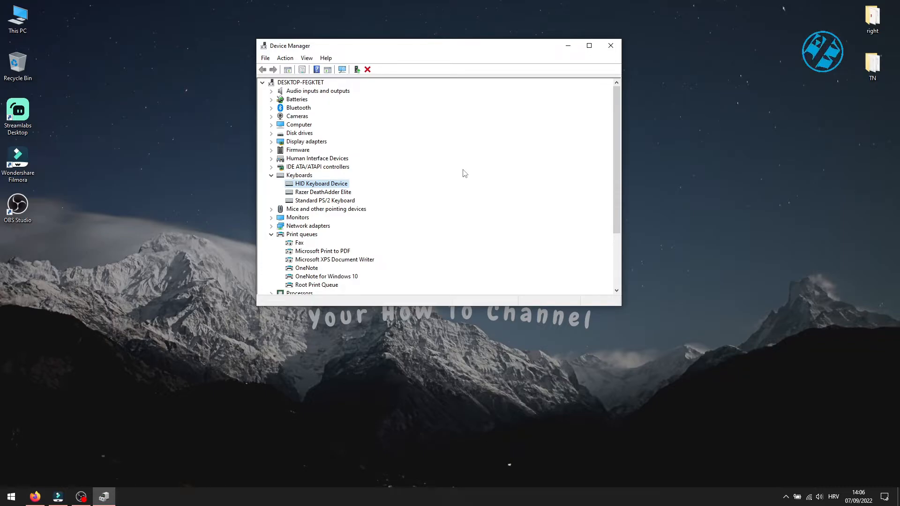
{"action": "mouse_move", "coordinate": [373, 152]}
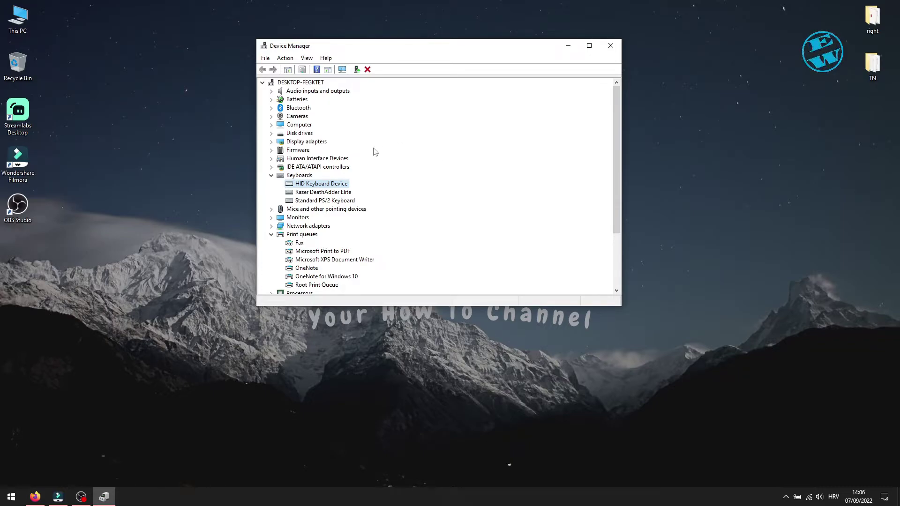
{"action": "mouse_move", "coordinate": [340, 82]}
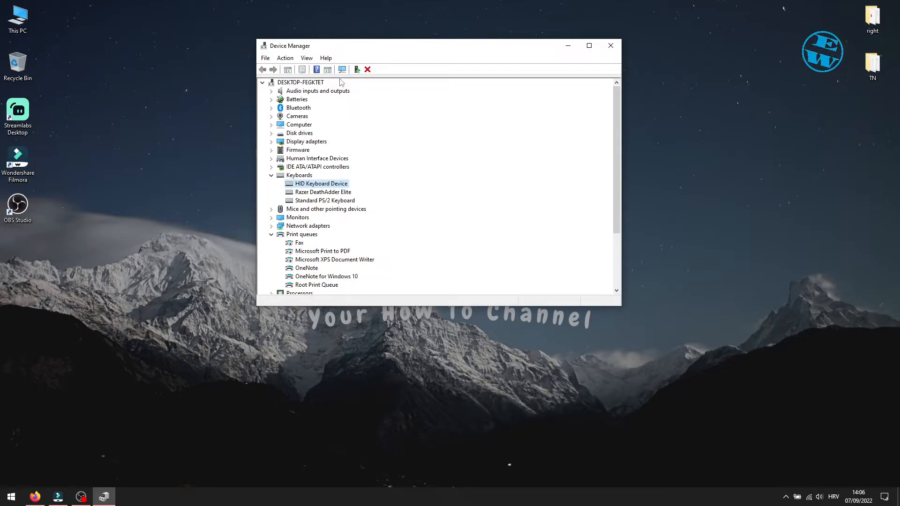
{"action": "mouse_move", "coordinate": [342, 70]}
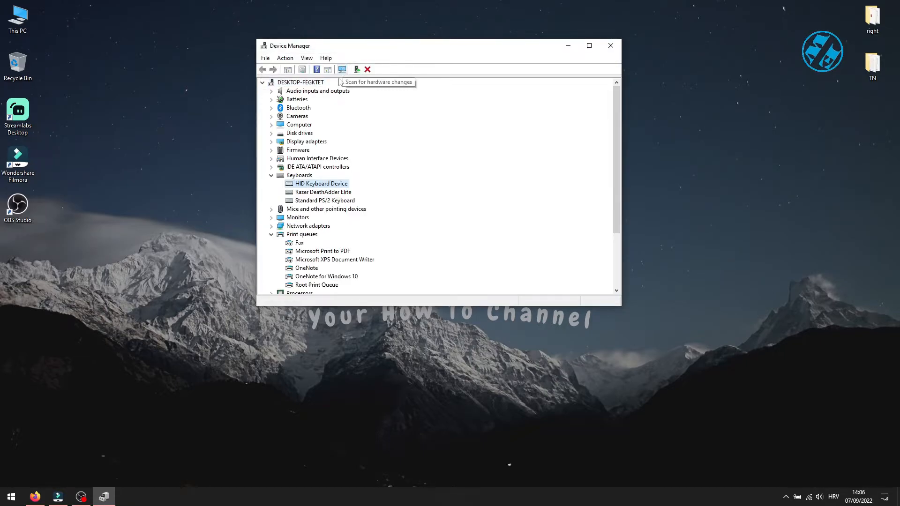
{"action": "mouse_move", "coordinate": [423, 160]}
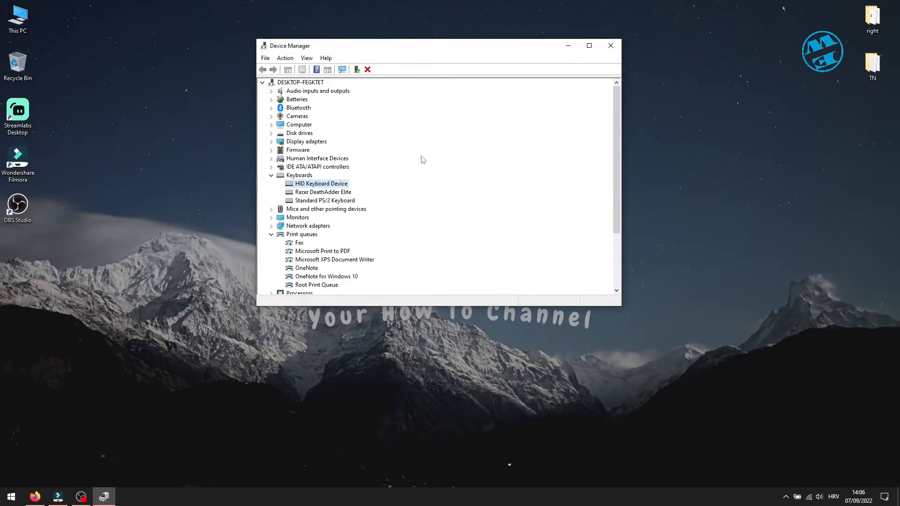
- Close Device Manager and return to the empty desktop
{"action": "left_click", "coordinate": [610, 46]}
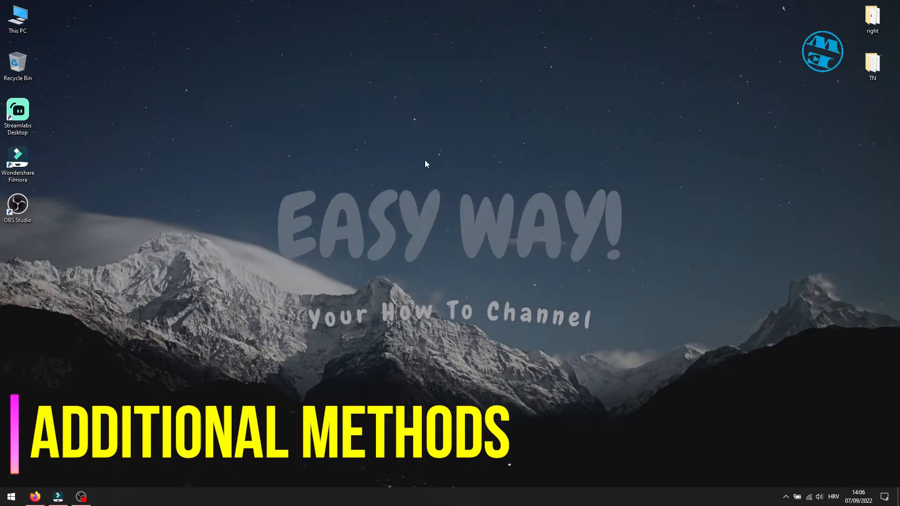
{"action": "mouse_move", "coordinate": [443, 276]}
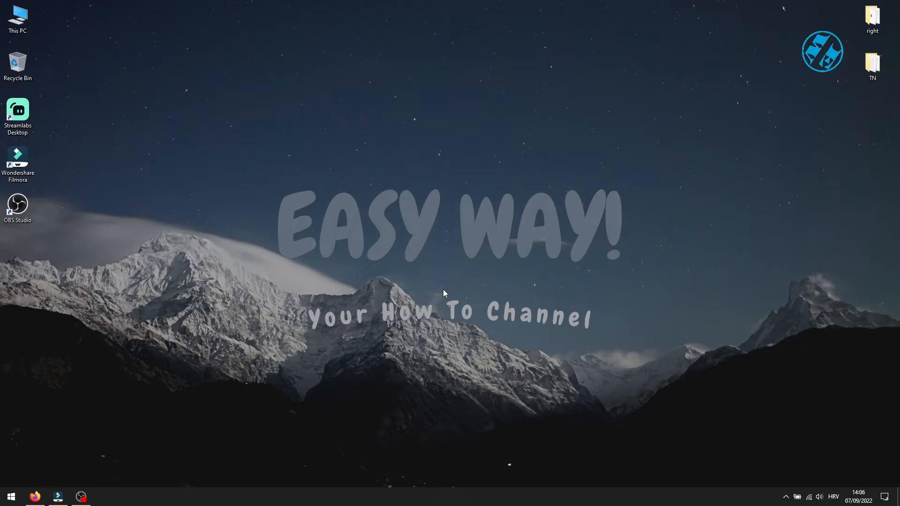
{"action": "mouse_move", "coordinate": [463, 315]}
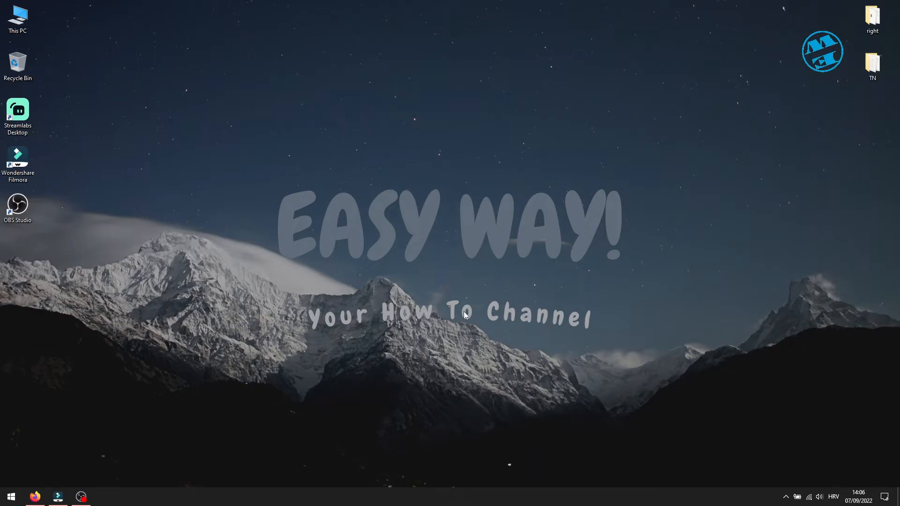
{"action": "mouse_move", "coordinate": [437, 330]}
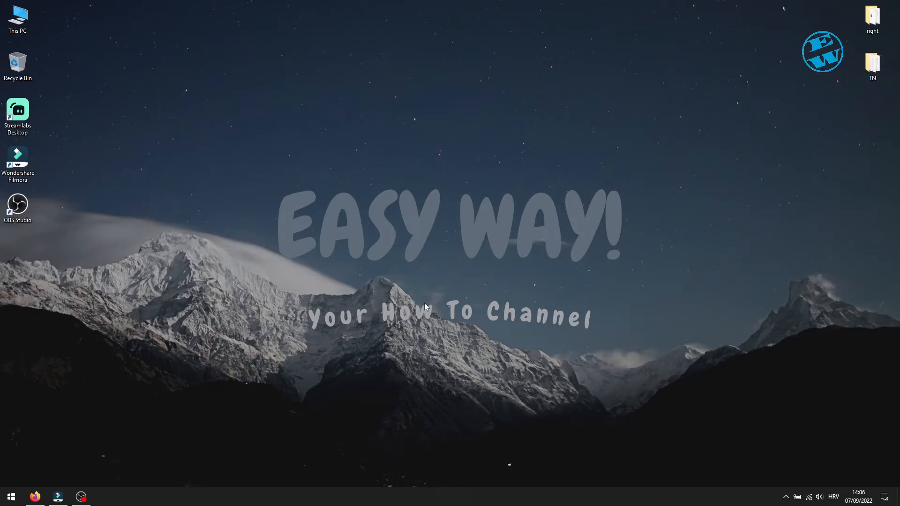
{"action": "left_click", "coordinate": [363, 284]}
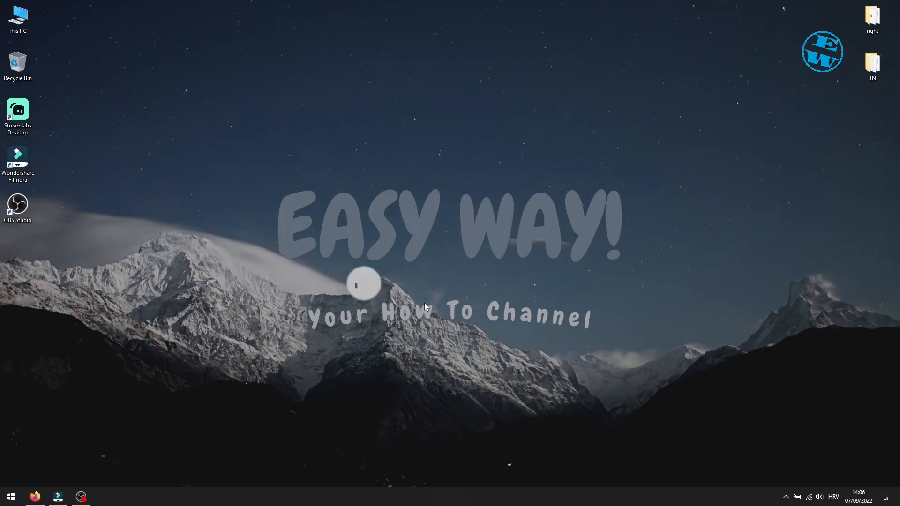